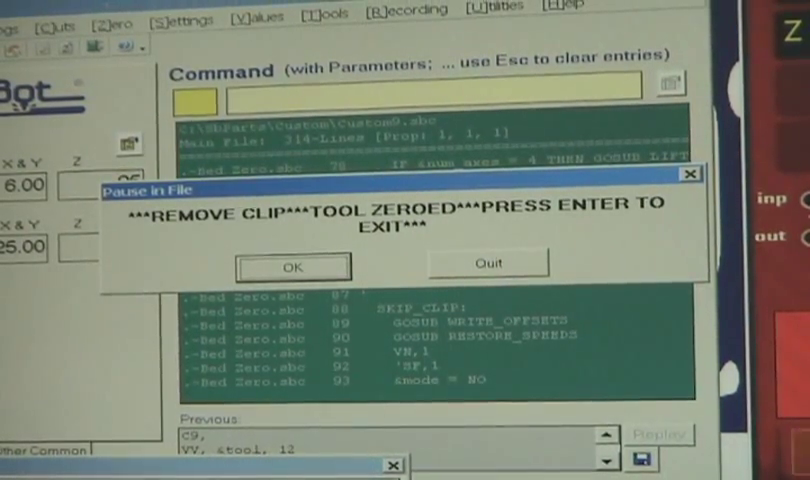
Confirm the 'Remove clip, tool zeroed' pause so Custom9.sbc continues to its END
{"action": "left_click", "coordinate": [293, 265]}
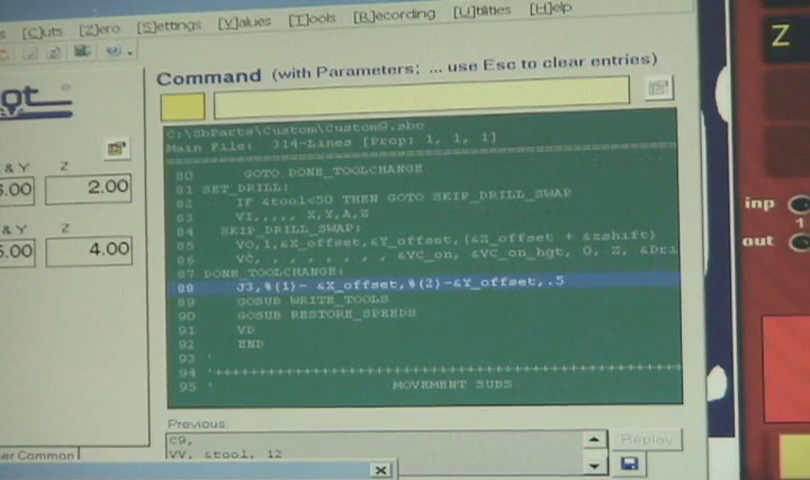
{"action": "scroll", "scroll_direction": "down", "scroll_amount": 3}
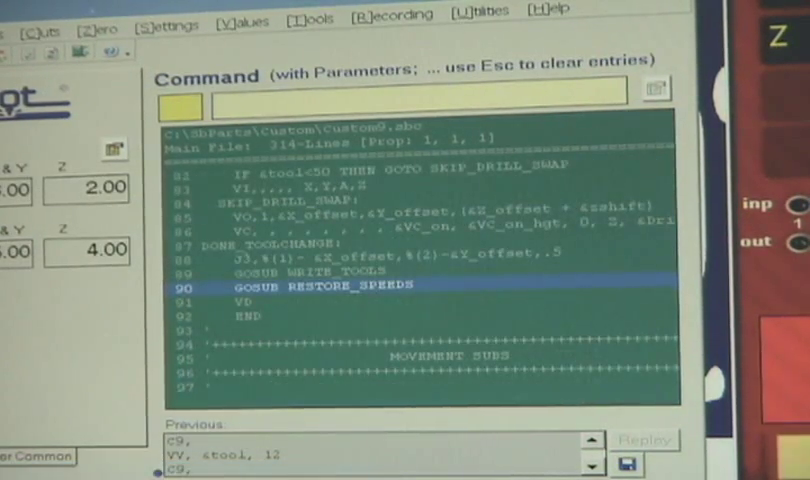